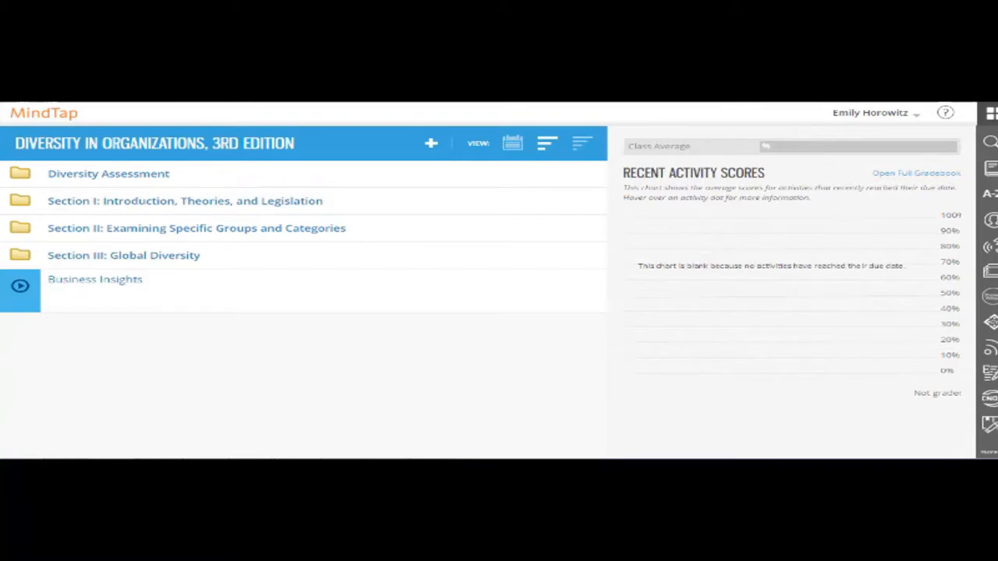
mouse_move(518, 305)
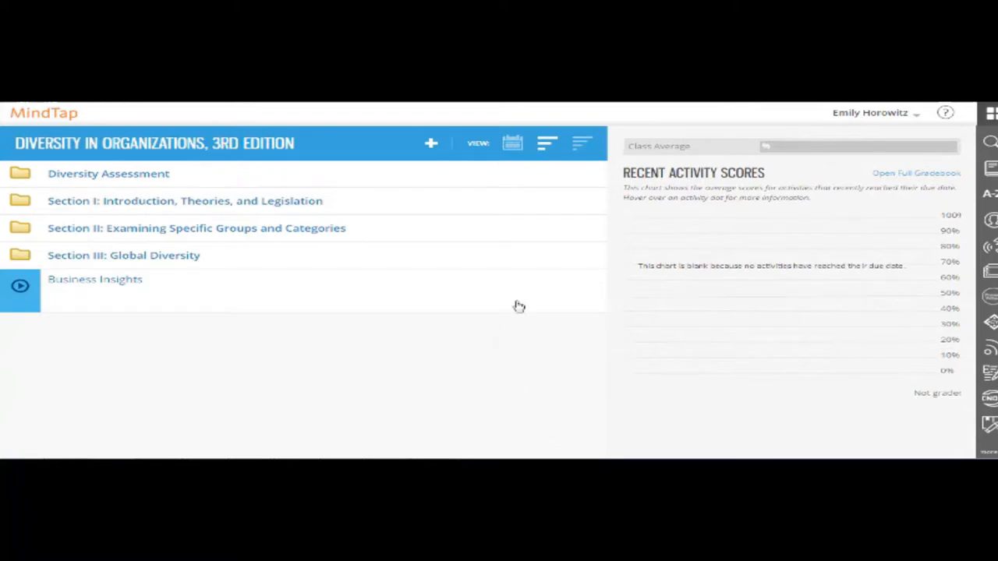
Step: Expand Section I and check Chapter 4's settings without changing anything
click(184, 199)
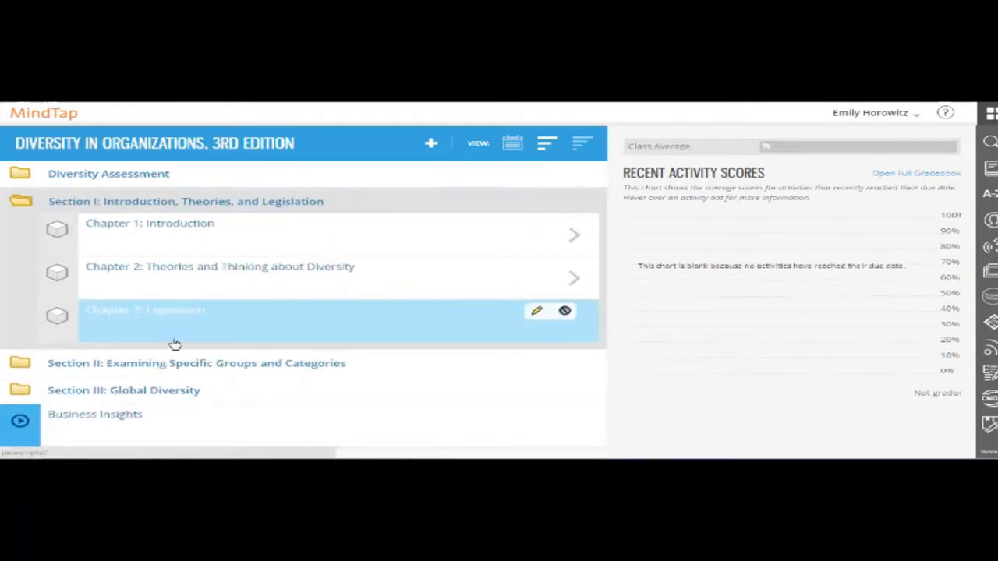
scroll(down, 3)
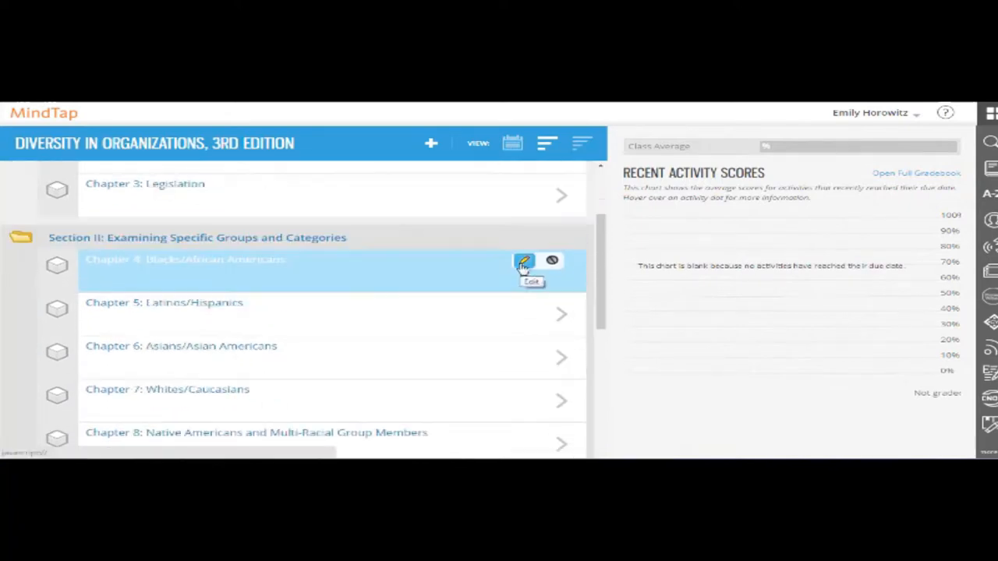
click(525, 261)
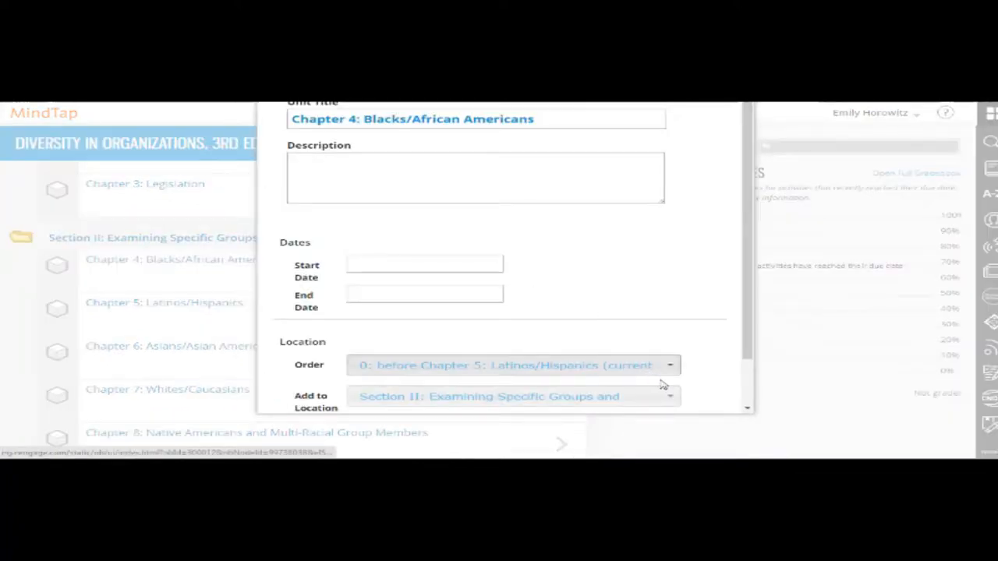
click(512, 365)
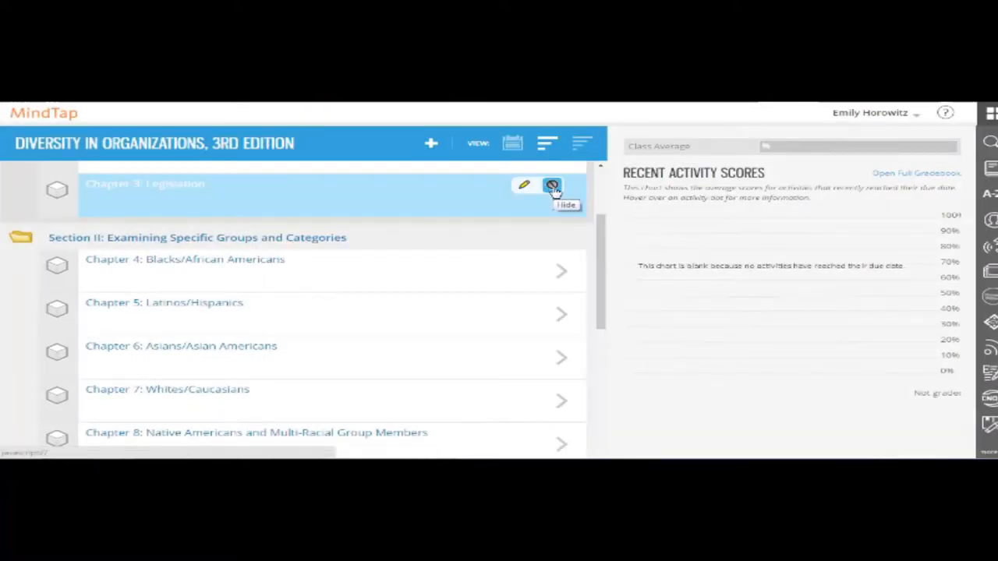
Step: Hide Chapter 3: Legislation from students and start adding a new activity
click(552, 186)
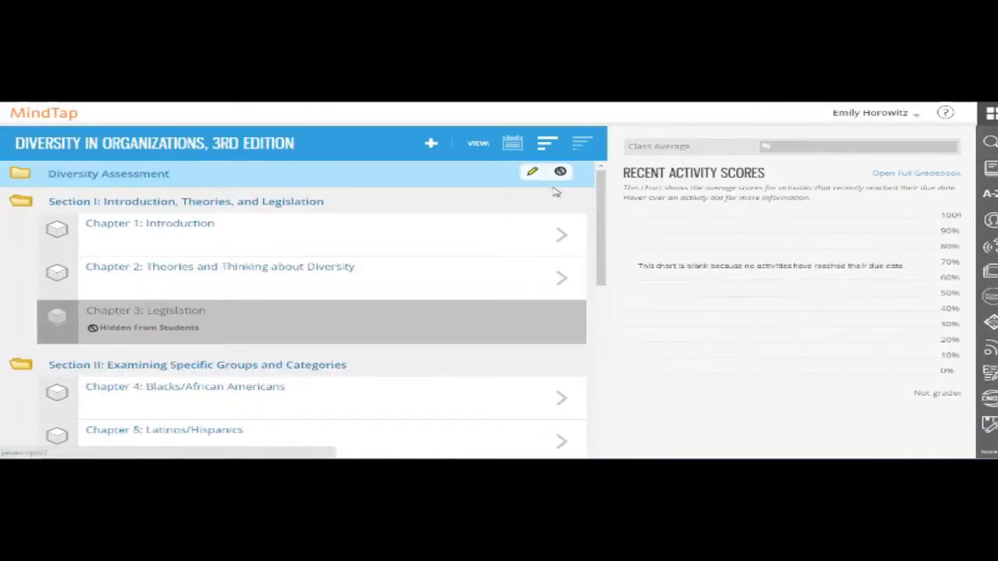
click(431, 143)
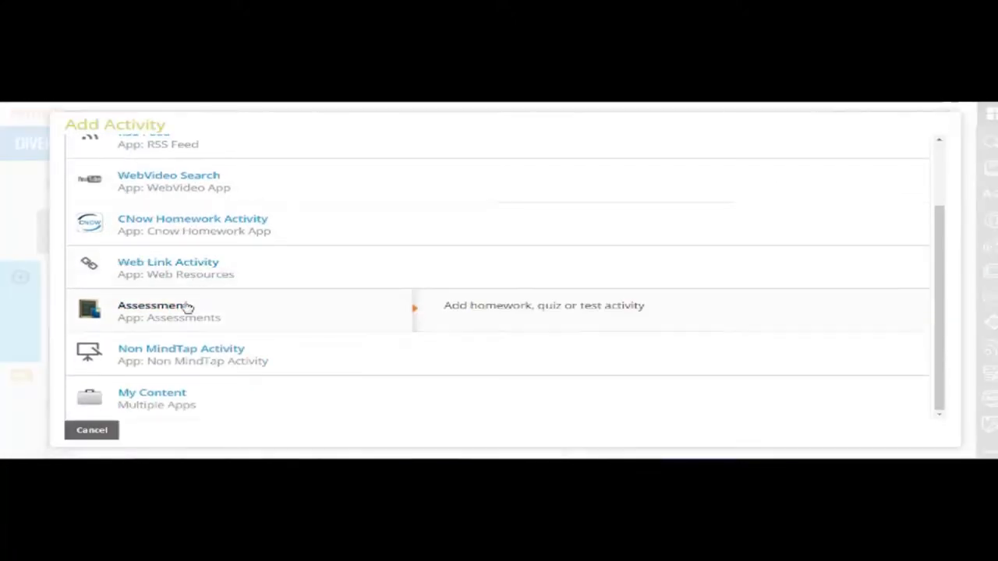
Step: Add the Melody Hobson TED talk video to Section I right after Chapter 3
click(91, 430)
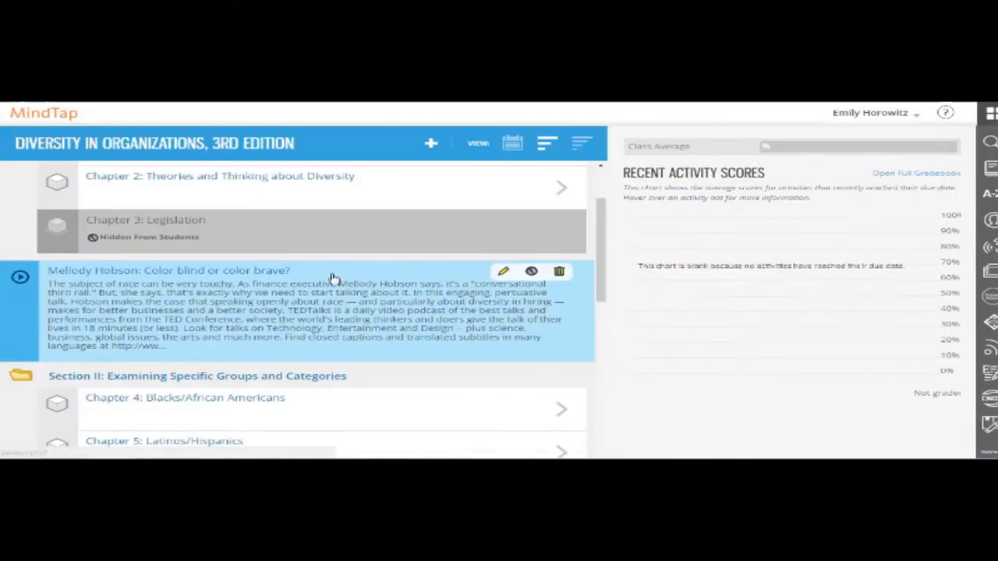
scroll(down, 3)
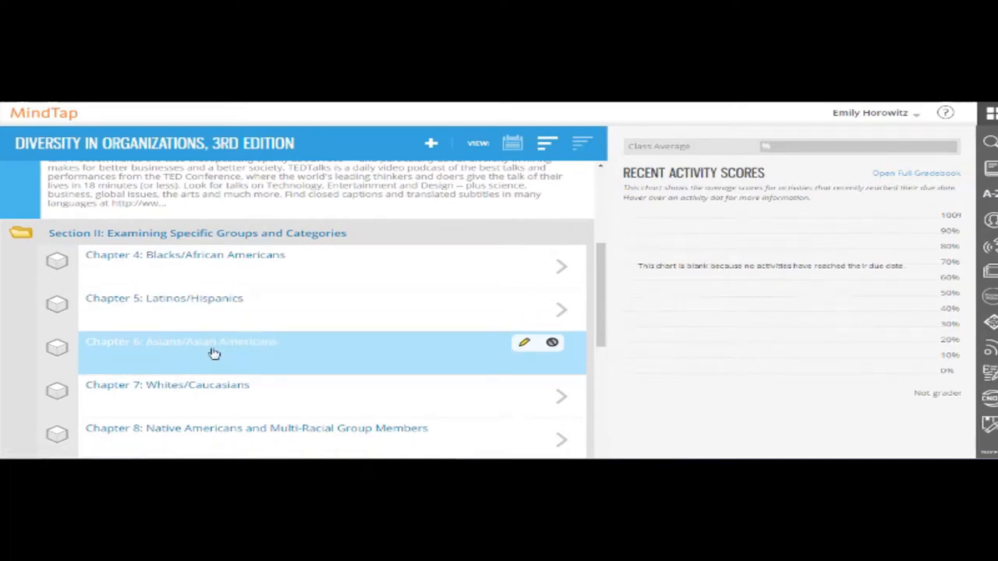
scroll(down, 3)
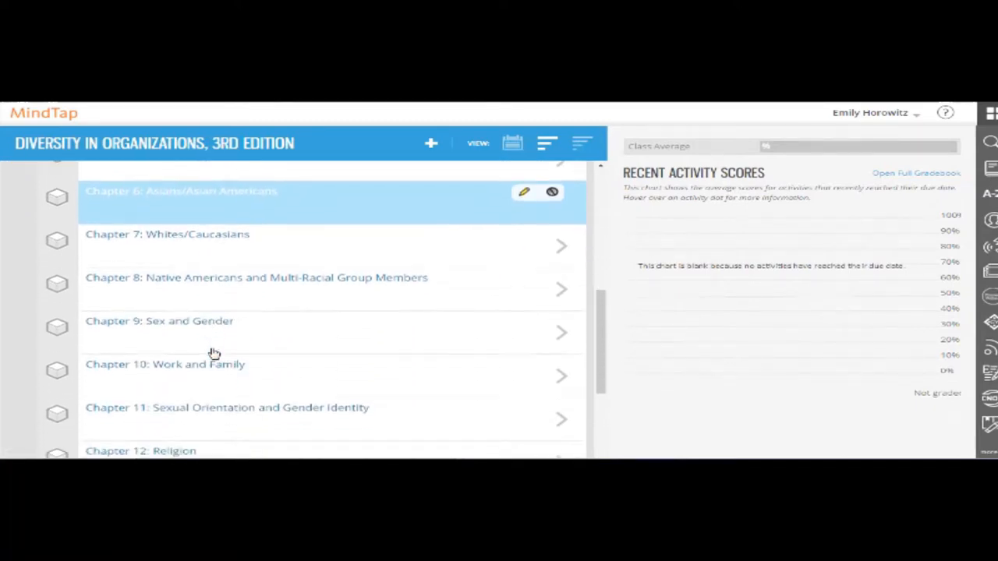
scroll(up, 3)
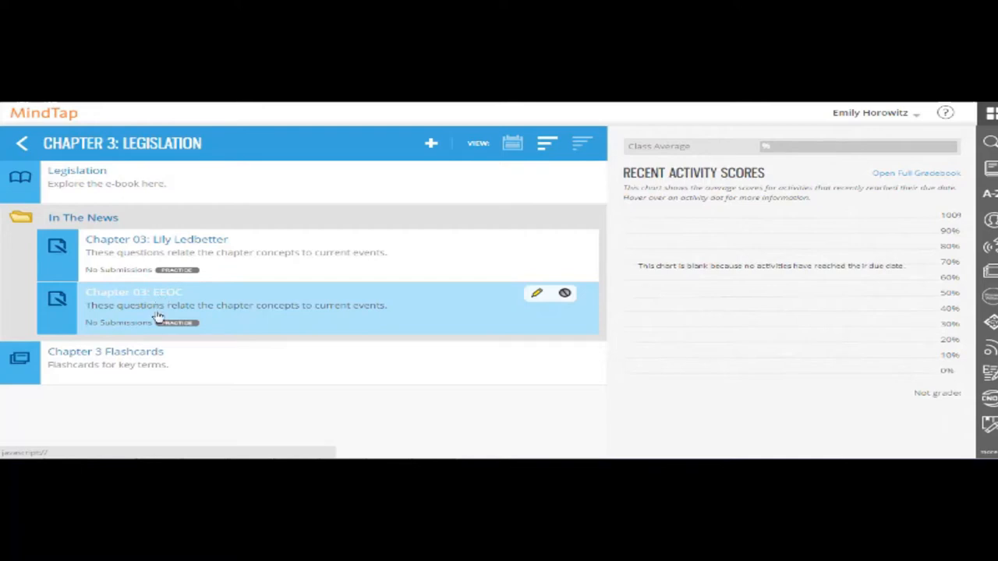
Step: From the course outline, review ConnectYard's discussion and notification settings, then close it
click(22, 143)
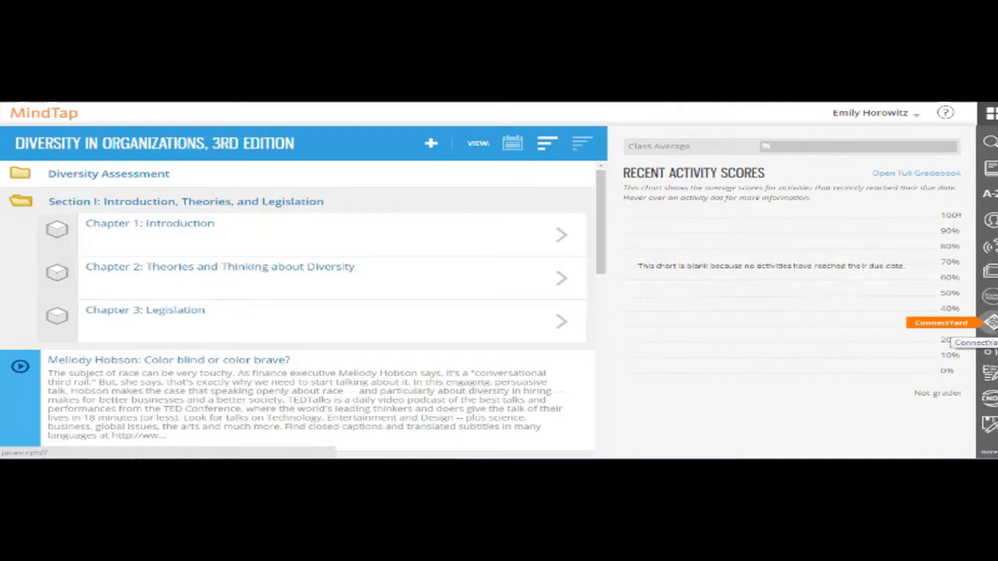
click(942, 321)
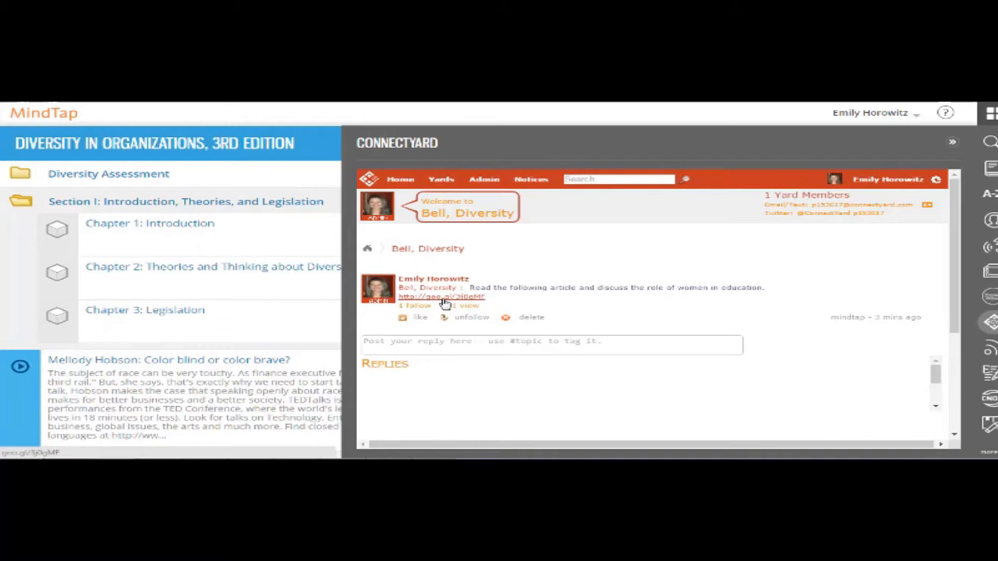
click(440, 296)
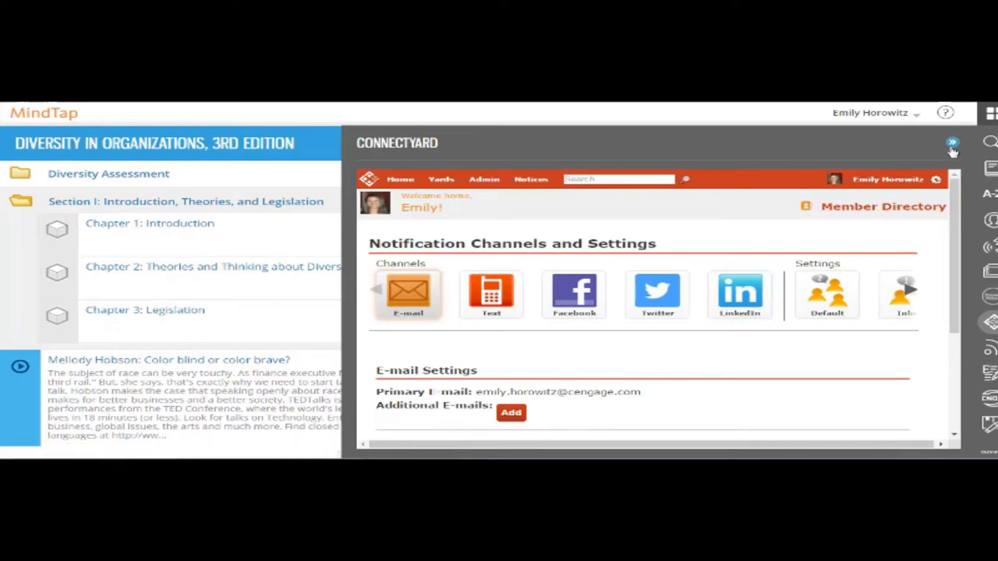
click(952, 143)
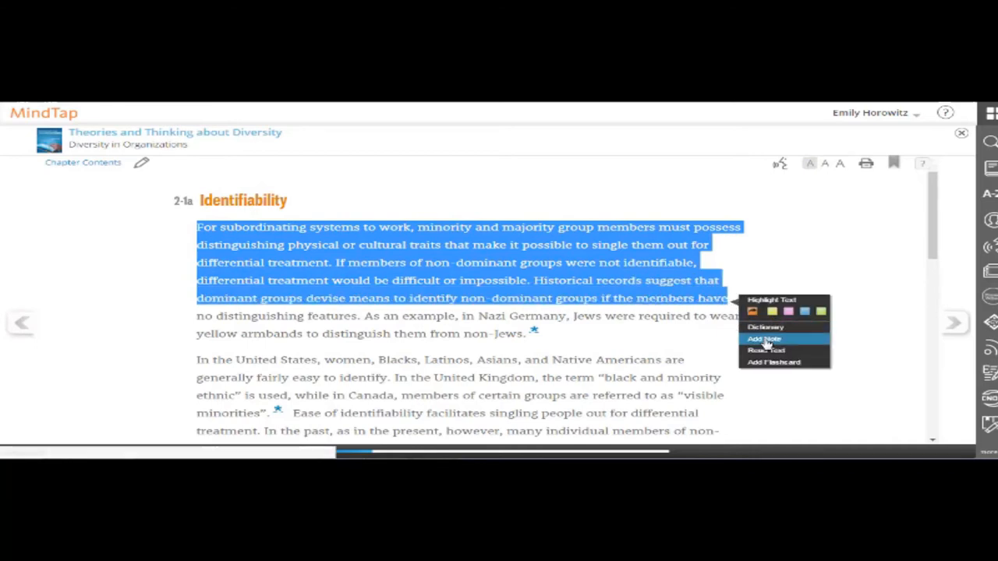
Step: Add a 'research for' note to the first Identifiability paragraph and highlight the 'In the United States' paragraph
click(764, 340)
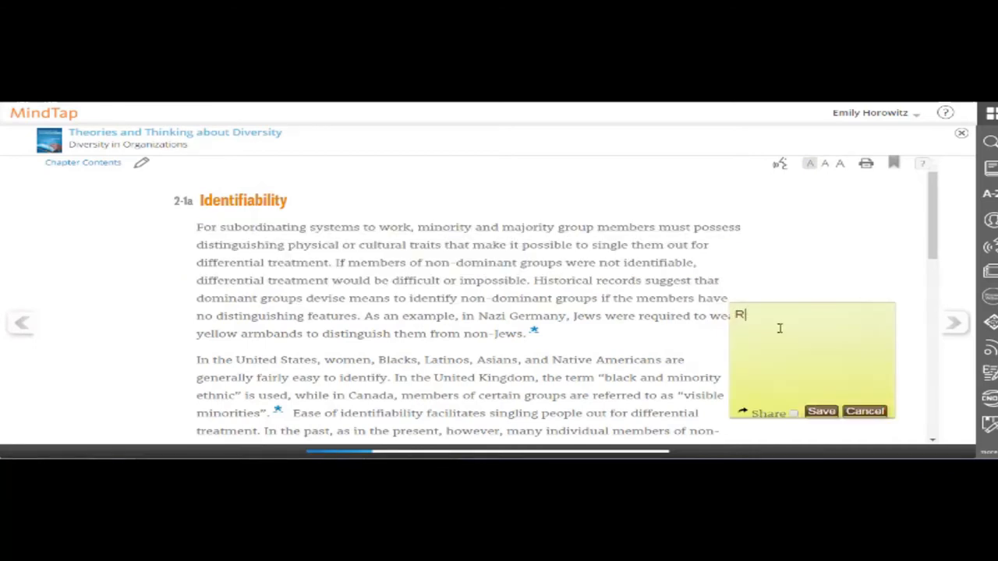
text(esearch for)
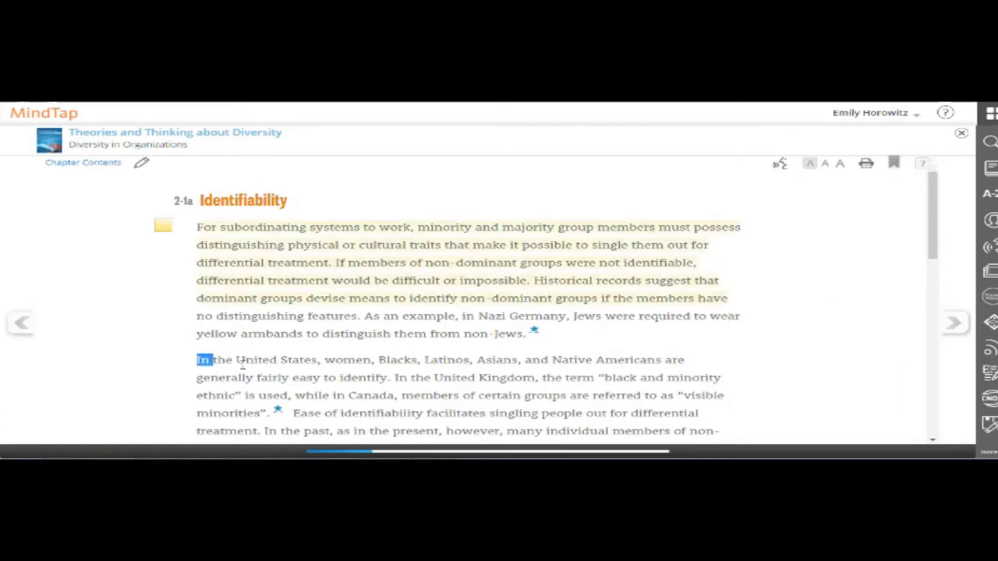
drag(202, 359, 710, 377)
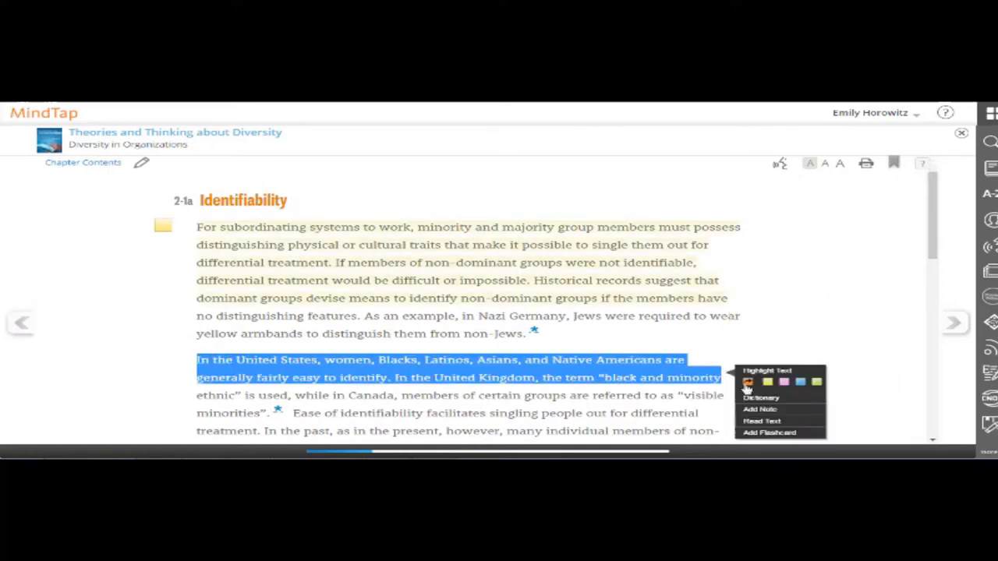
click(745, 382)
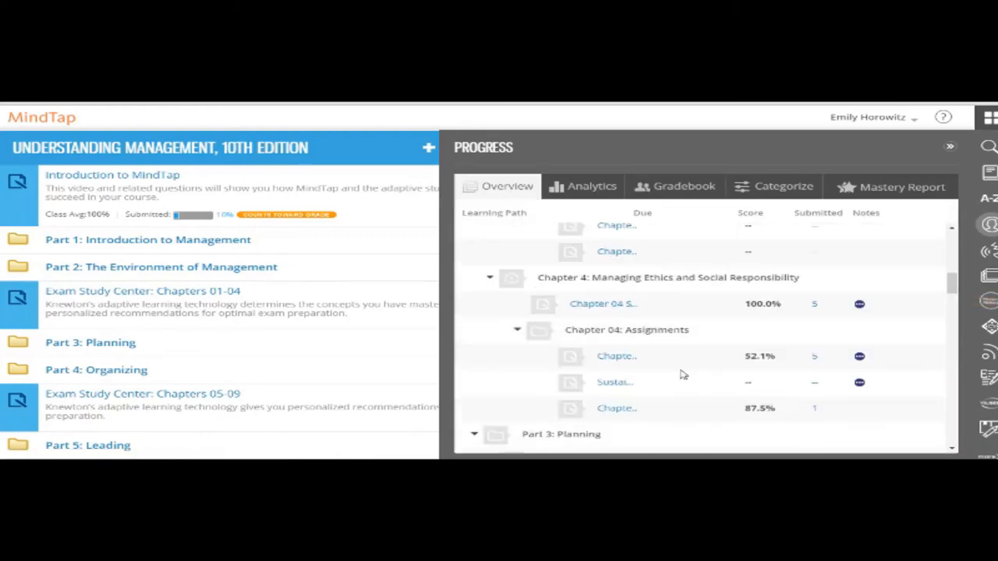
Step: Review the Progress overview and analytics, then browse the gradebook's 10 students and 67.4% class average
scroll(down, 3)
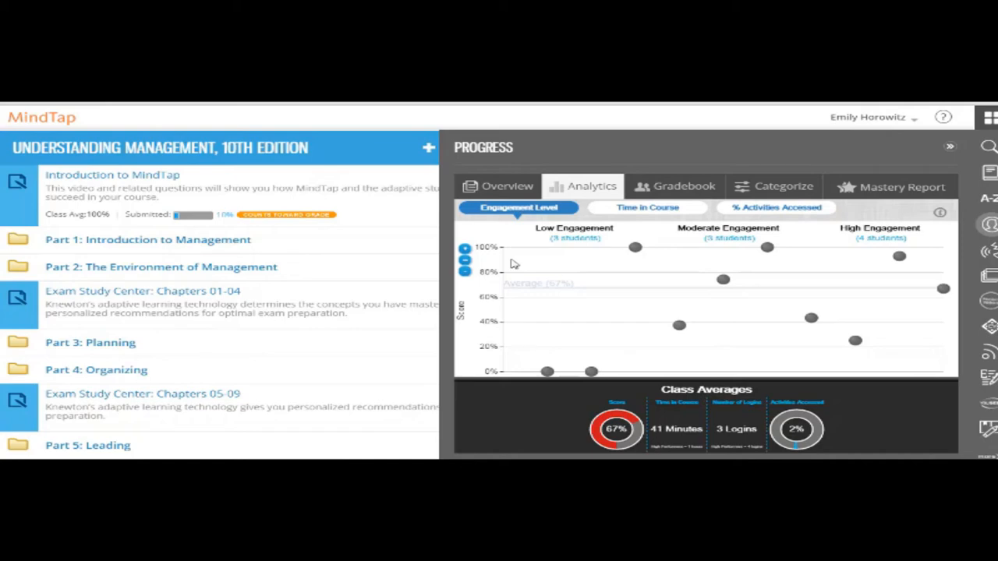
mouse_move(606, 275)
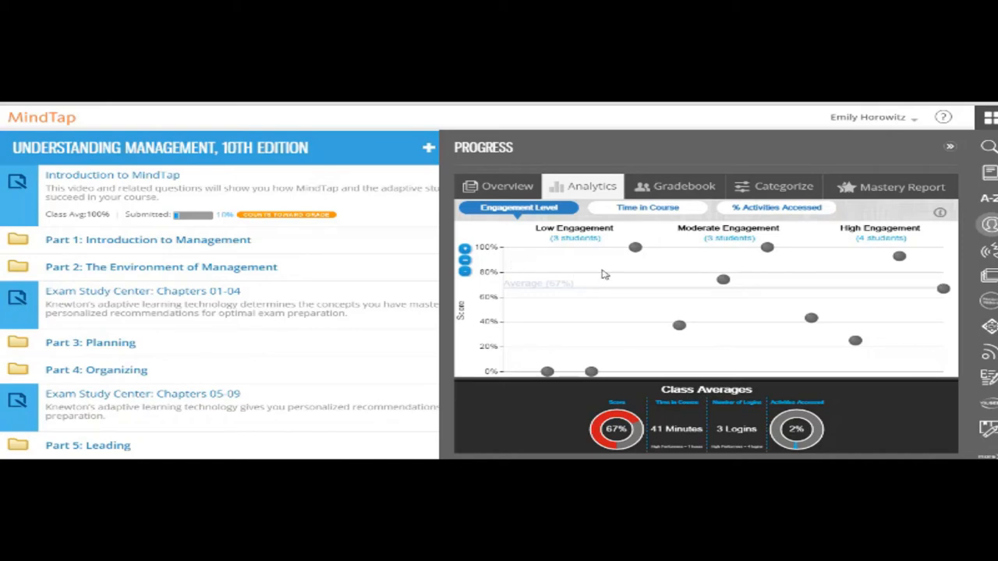
click(683, 187)
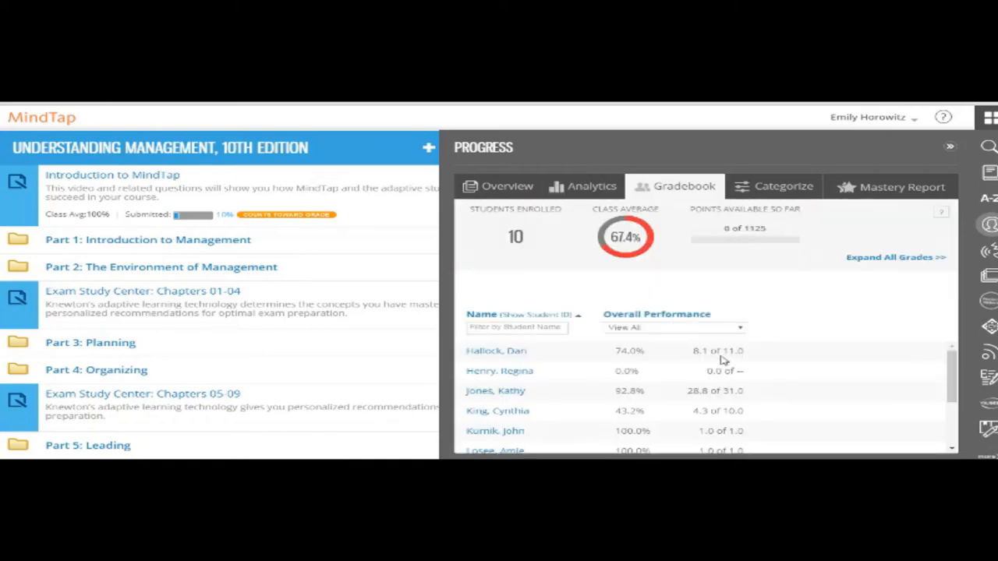
scroll(down, 3)
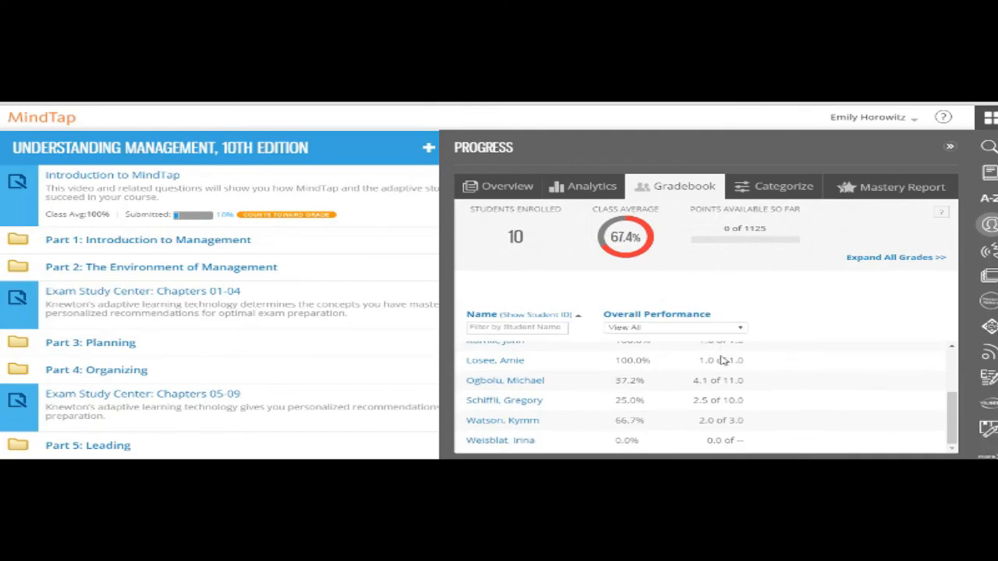
scroll(up, 3)
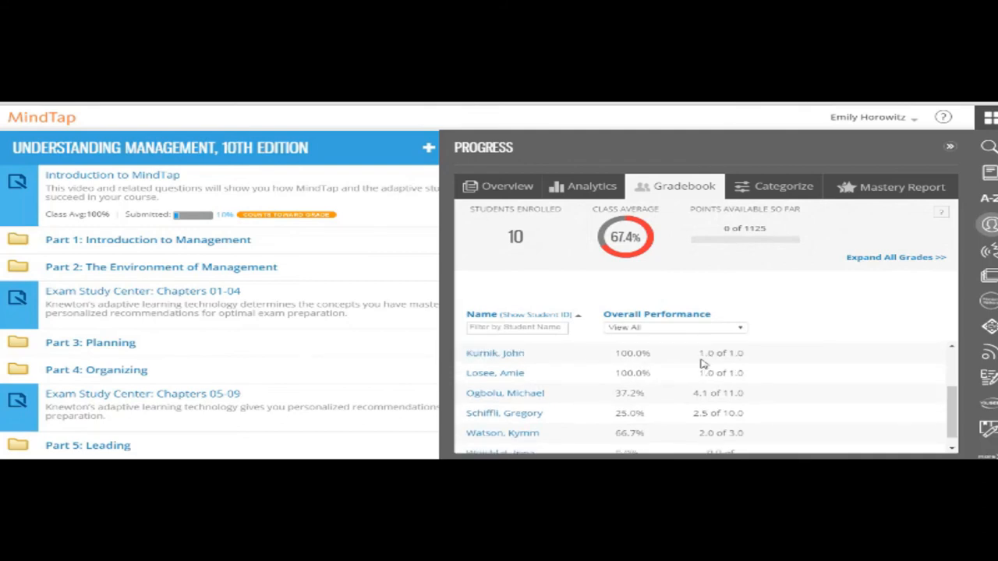
mouse_move(855, 205)
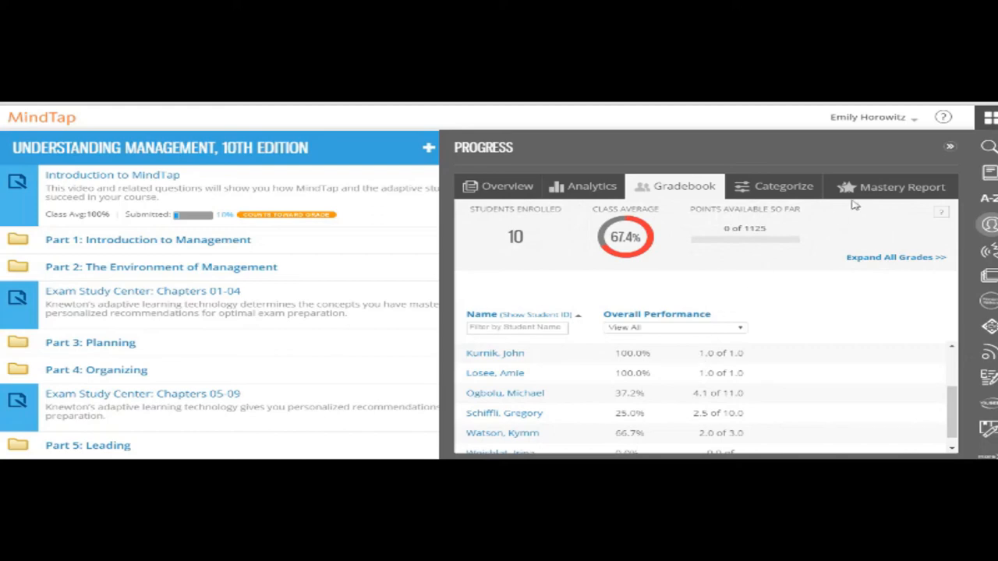